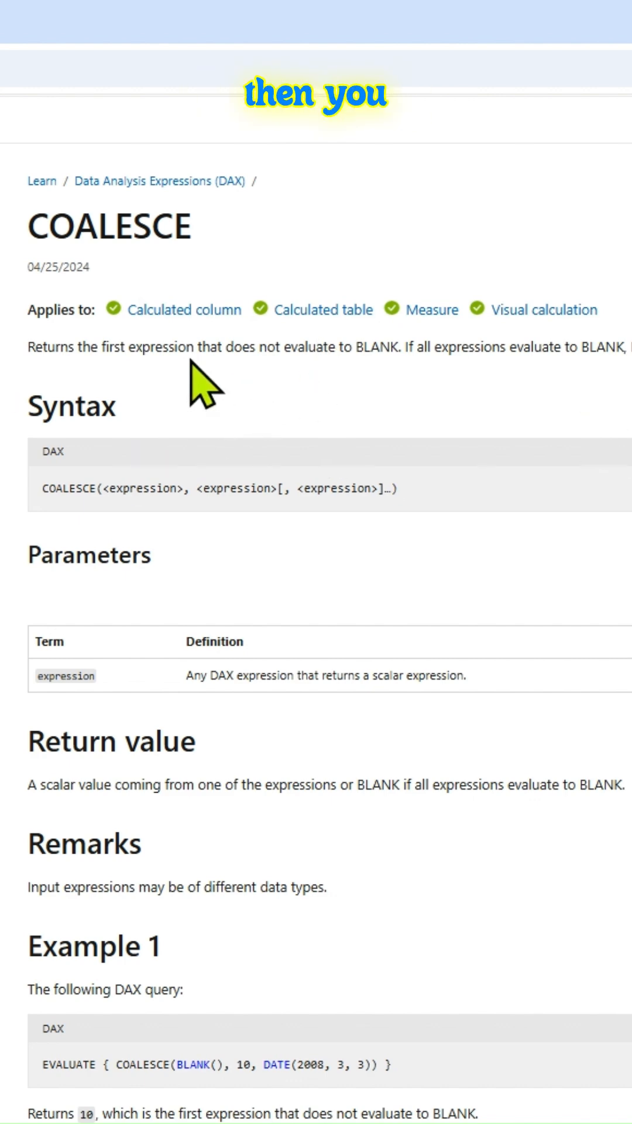
# Scroll through the content and highlight the sentence explaining Example 1's result.
pyautogui.doubleClick(109, 226)
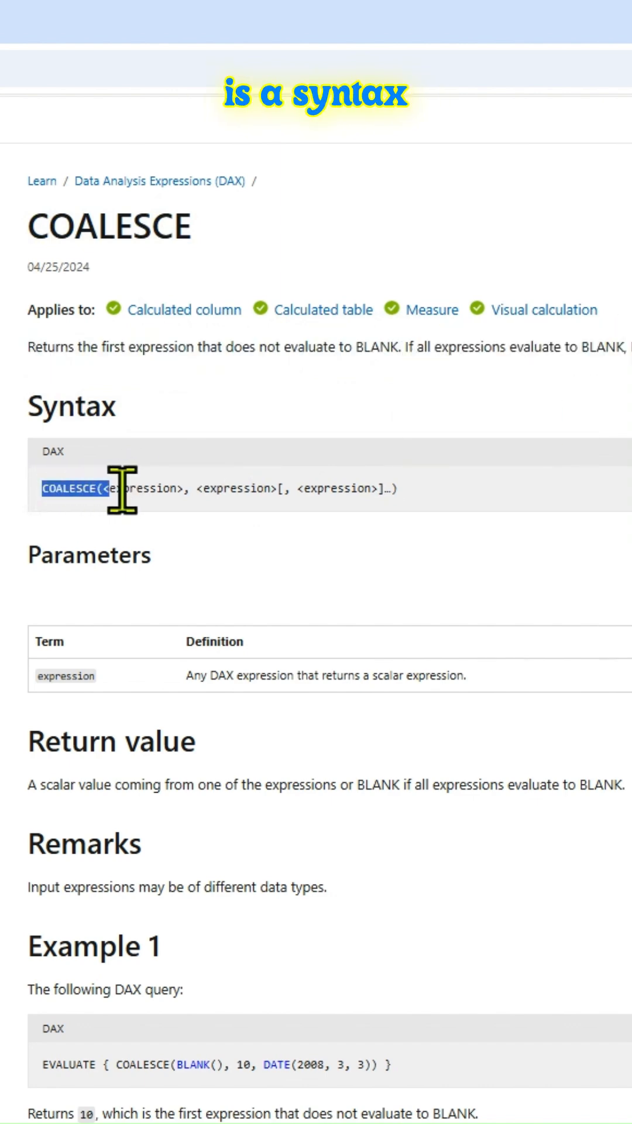
pyautogui.scroll(-3)
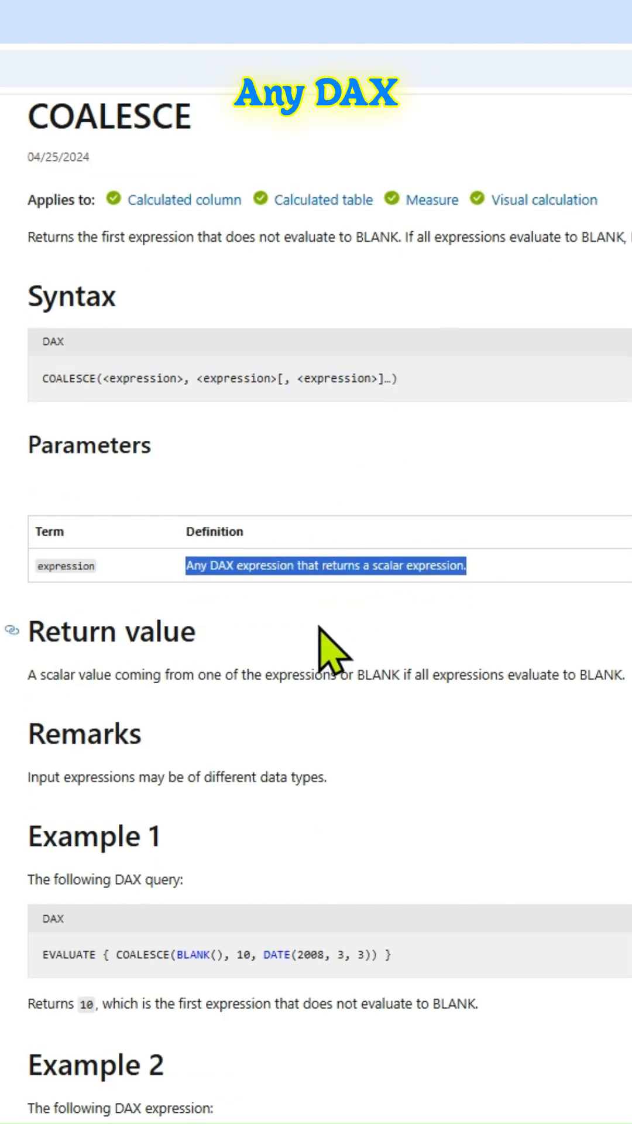
pyautogui.scroll(-3)
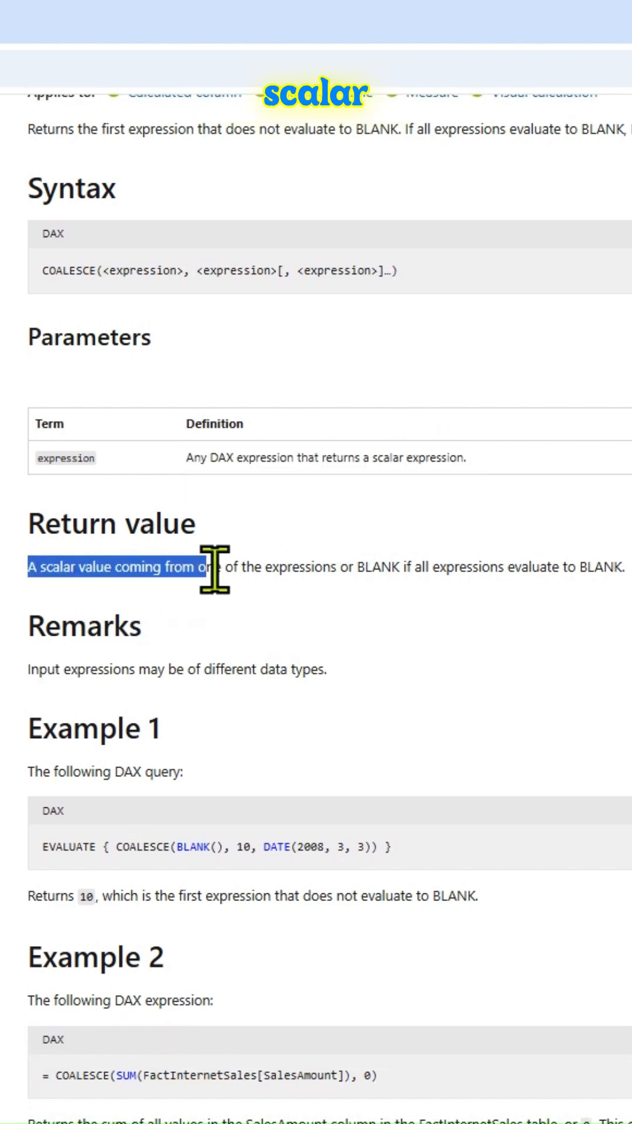
pyautogui.scroll(-3)
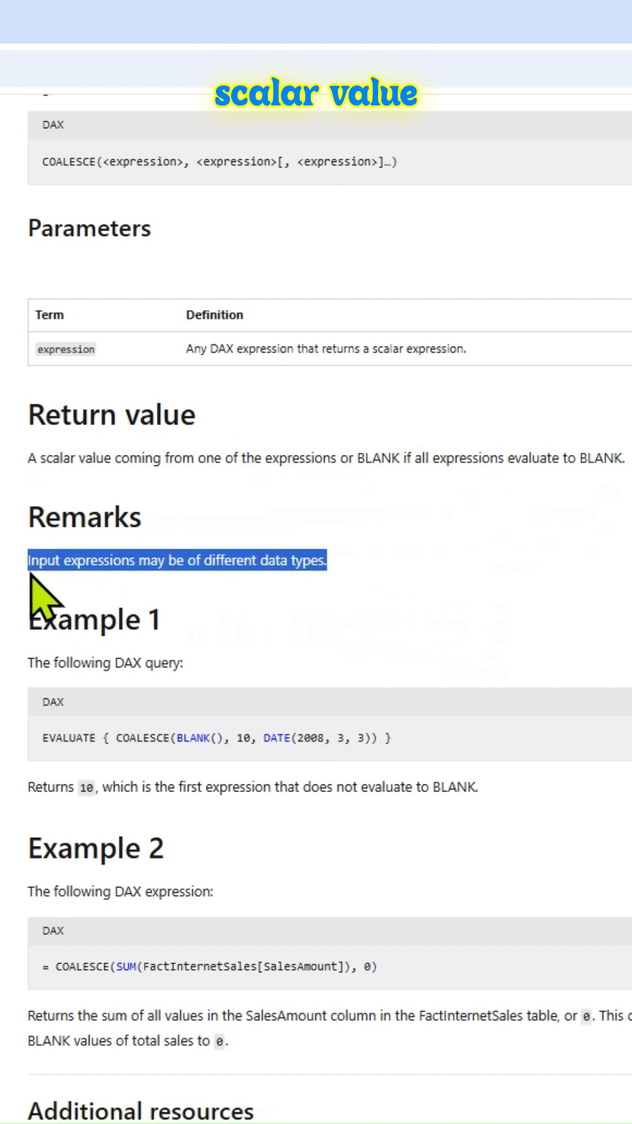
pyautogui.scroll(-3)
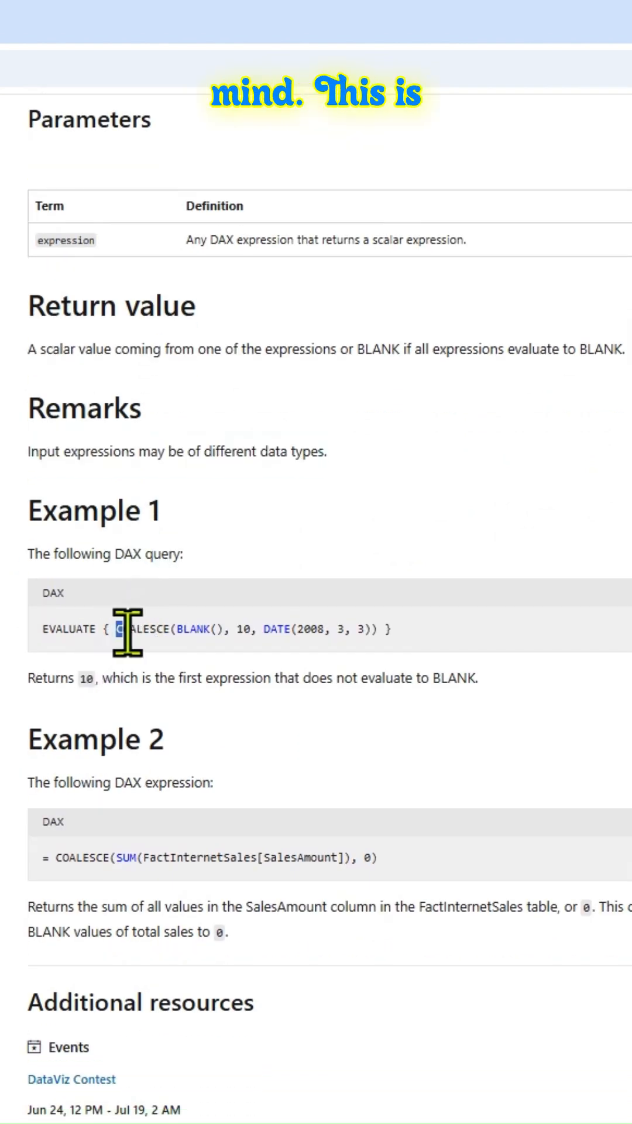
pyautogui.moveTo(127, 631); pyautogui.dragTo(359, 631)
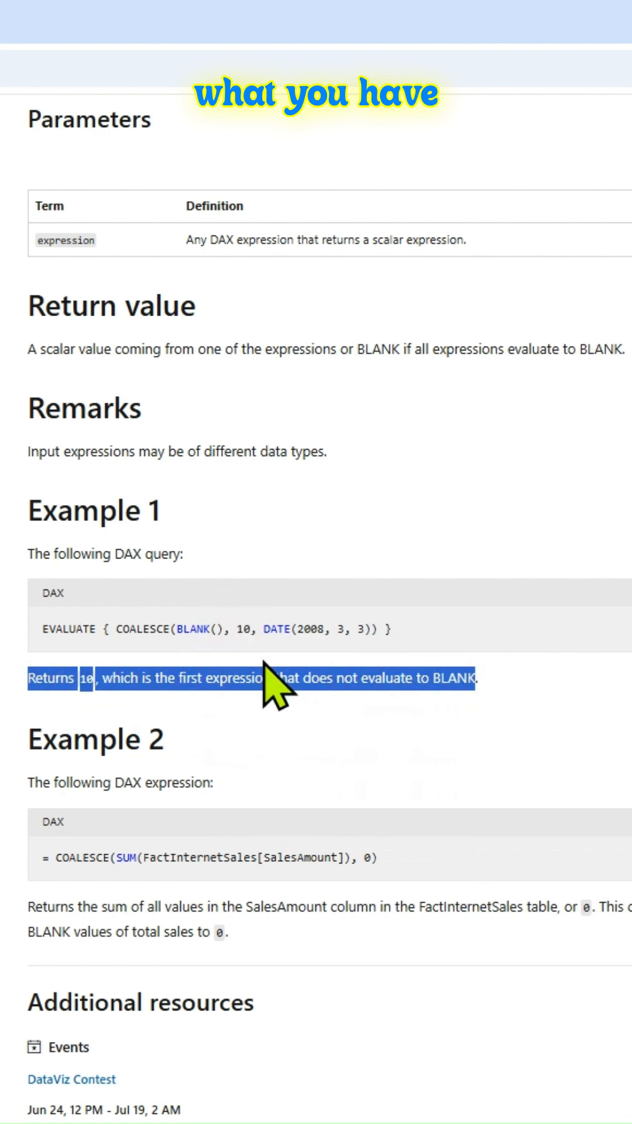
# Scroll past the December 2023 months and start a new blank measure in Measures_Table.
pyautogui.scroll(-3)
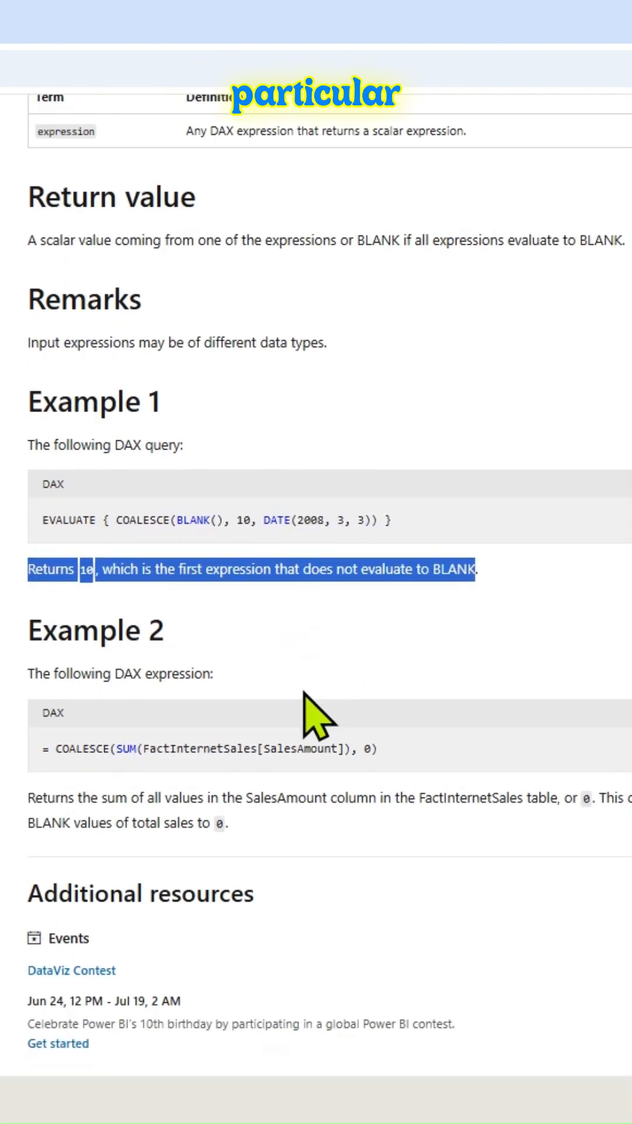
pyautogui.scroll(-3)
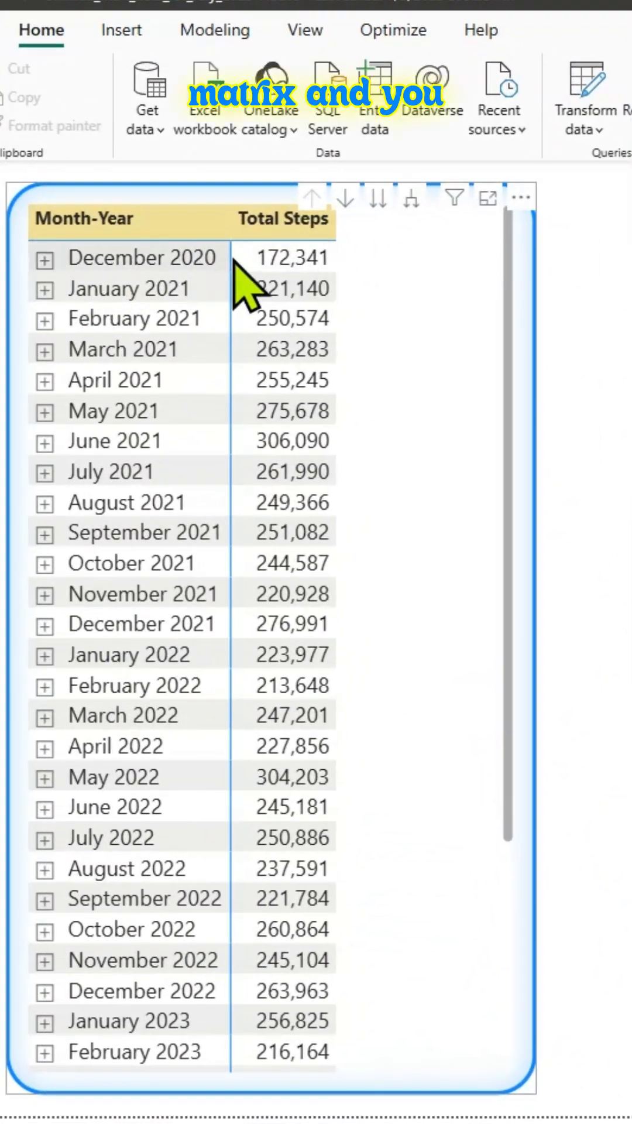
pyautogui.moveTo(497, 341)
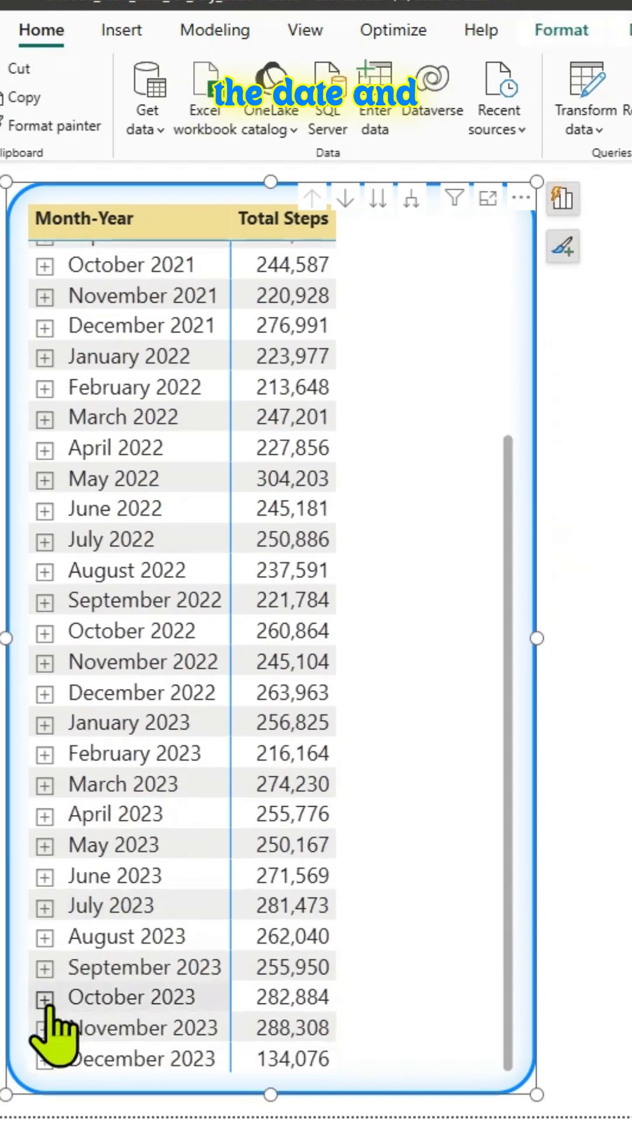
pyautogui.scroll(3)
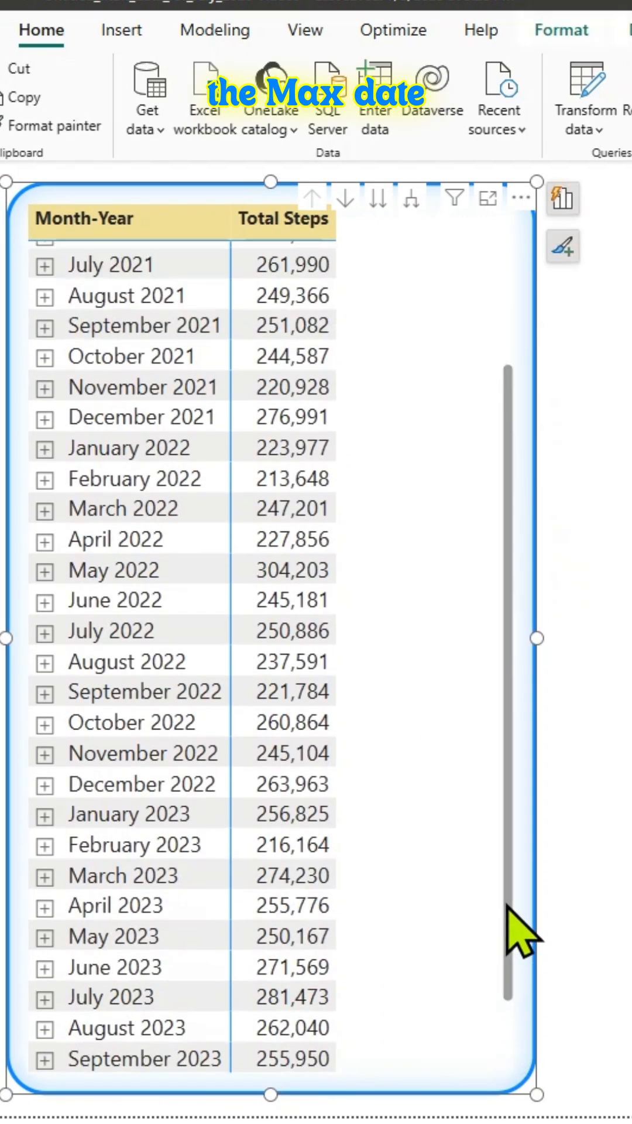
pyautogui.click(44, 258)
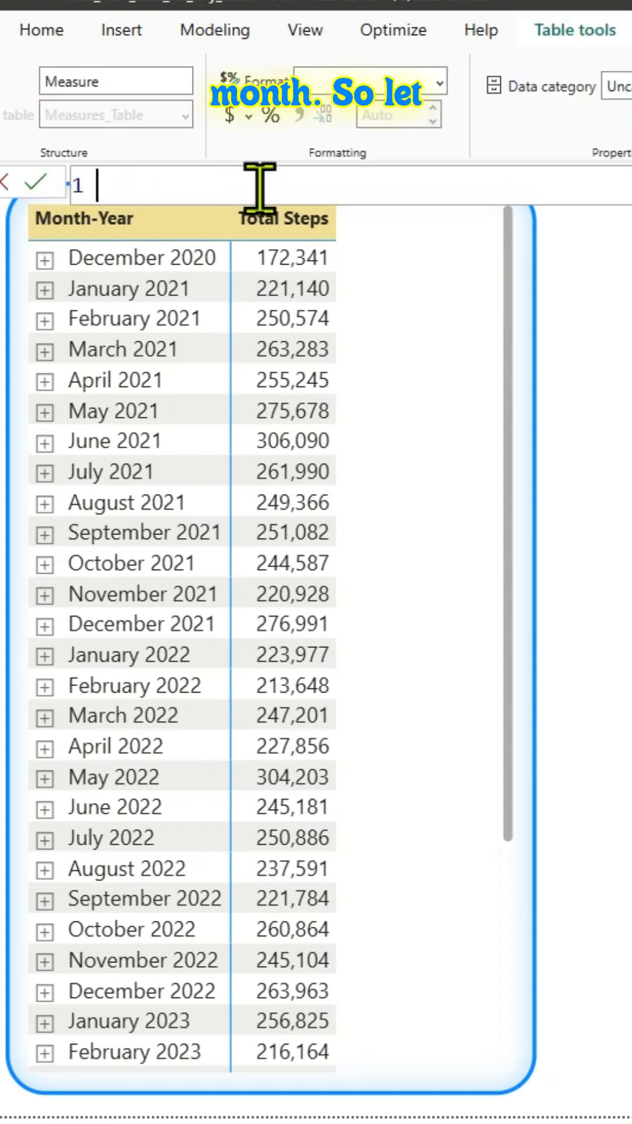
# Write Previous Month = CALCULATE([Total Steps], PREVIOUSMONTH(Calendar_table[Date])).
pyautogui.write('Previous Month')
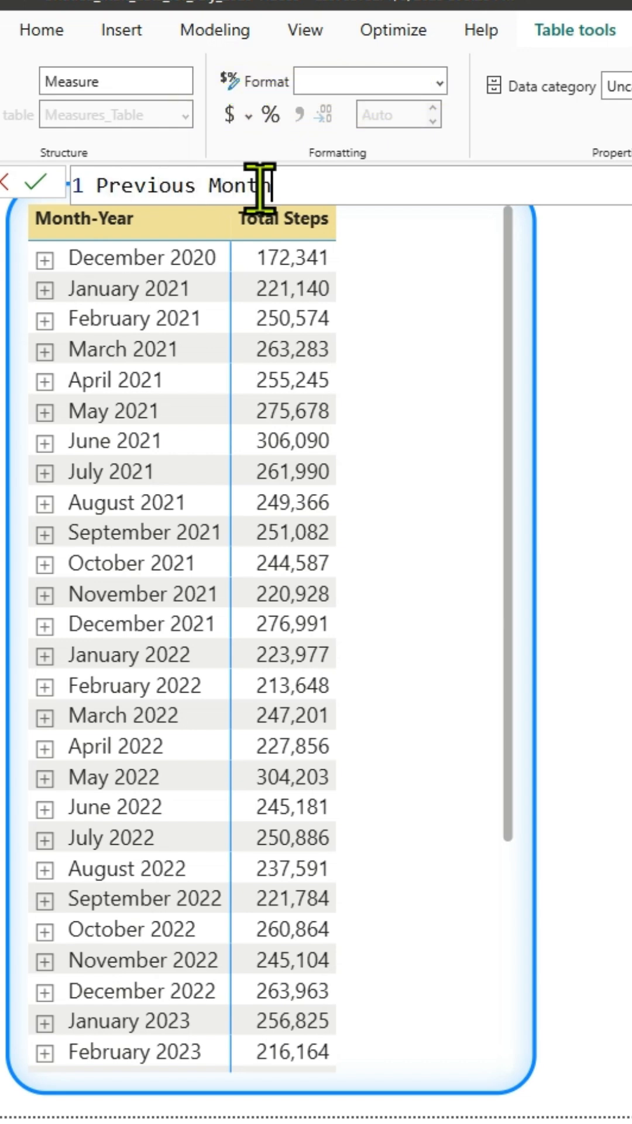
pyautogui.write('=')
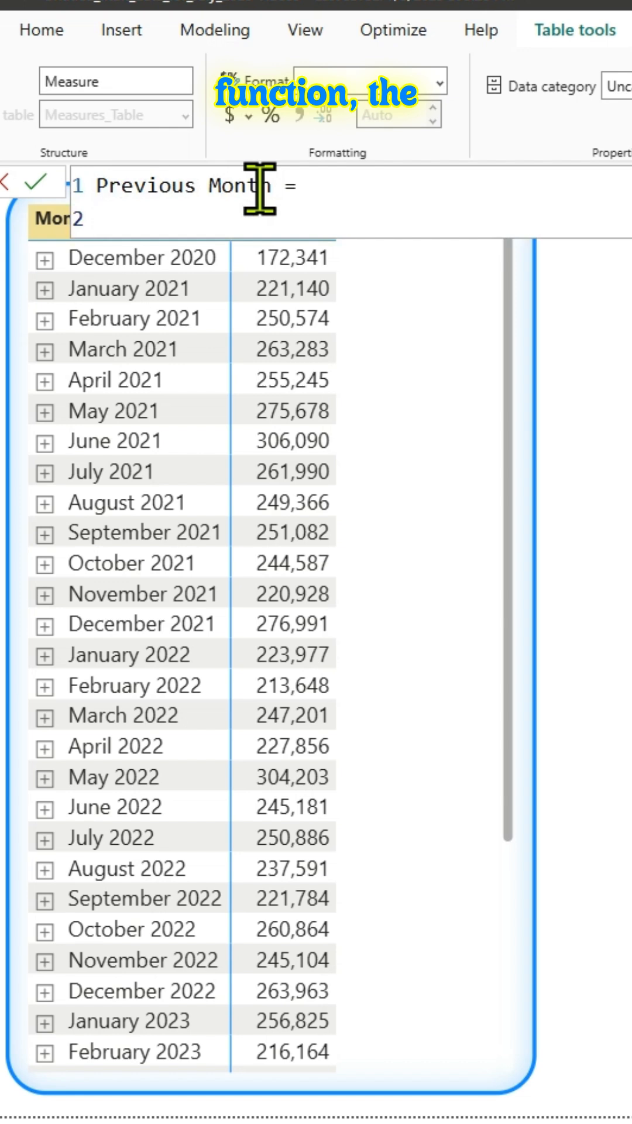
pyautogui.write('calc')
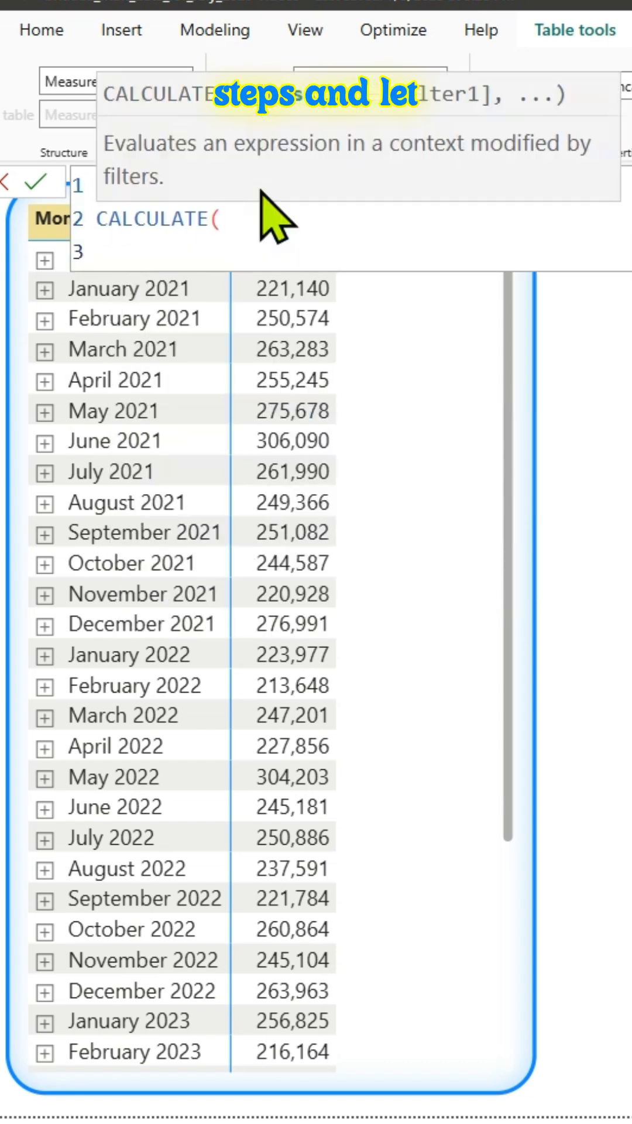
pyautogui.write('[tot')
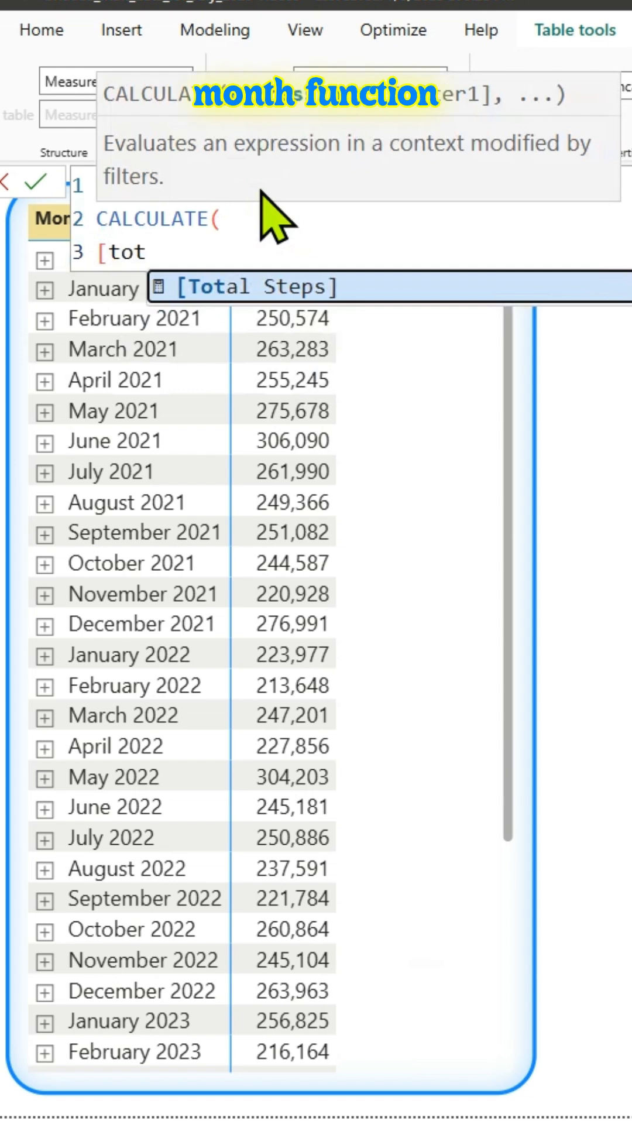
pyautogui.write(',')
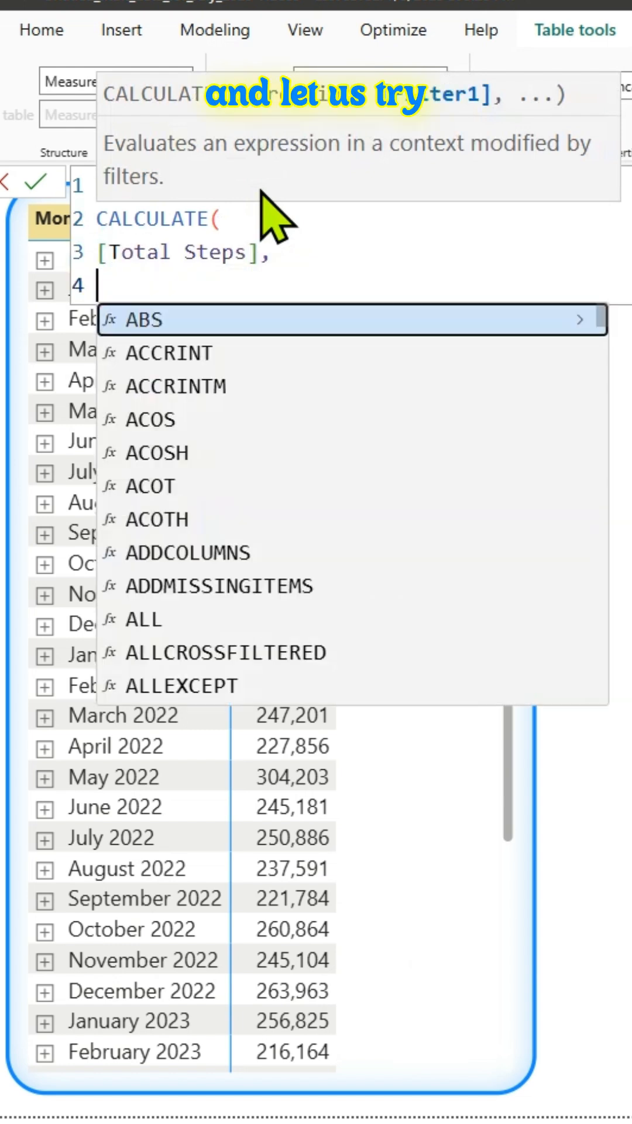
pyautogui.write('pre')
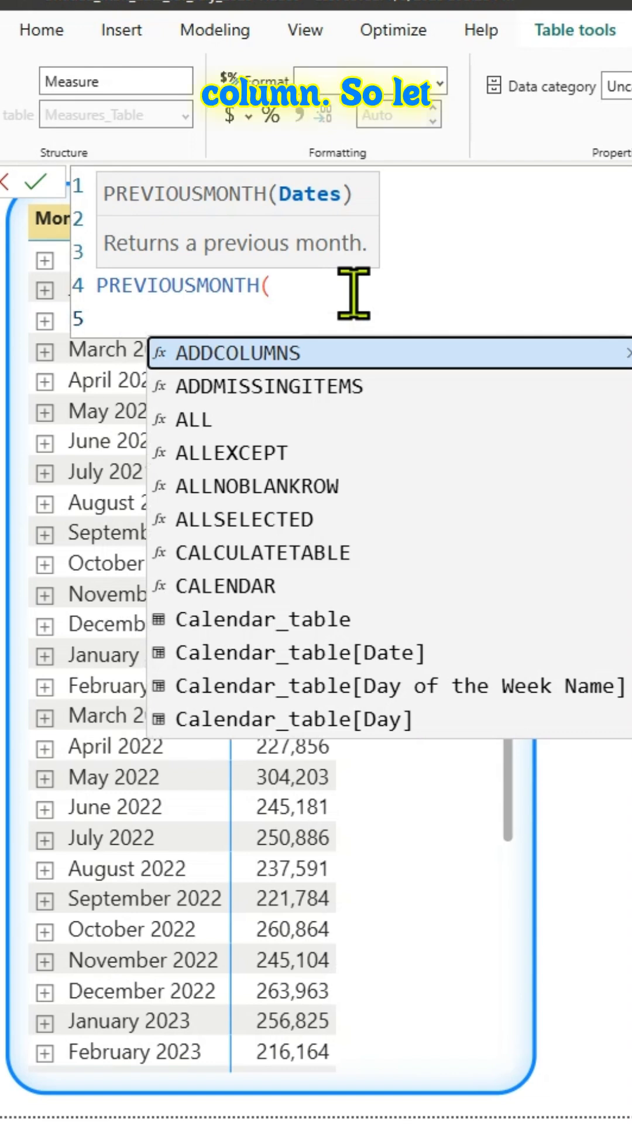
pyautogui.write('cale')
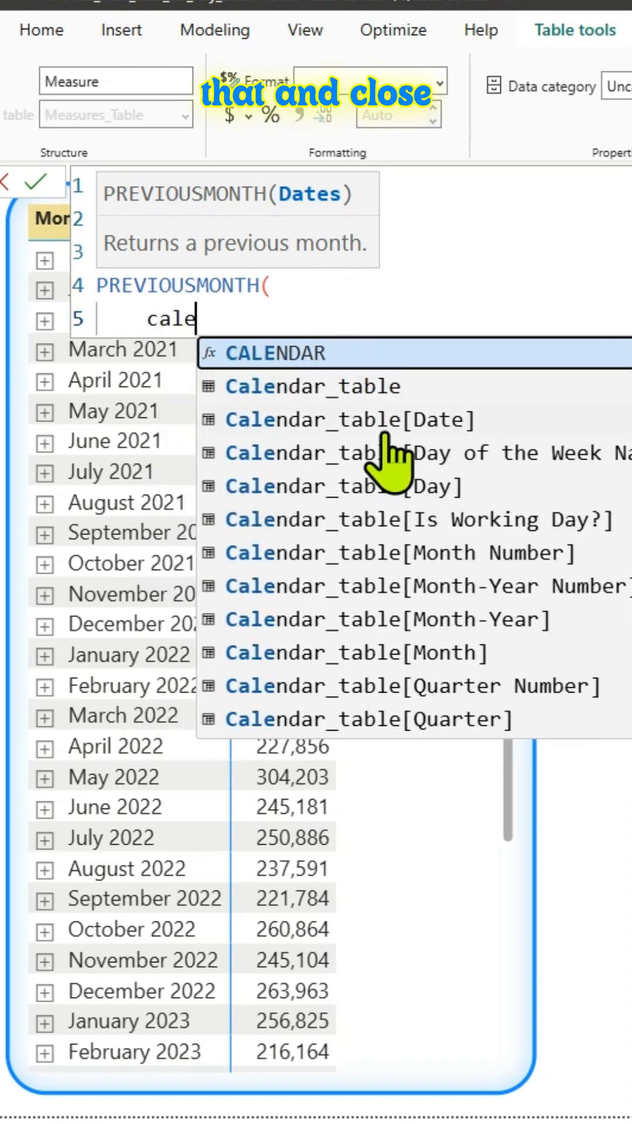
pyautogui.click(348, 419)
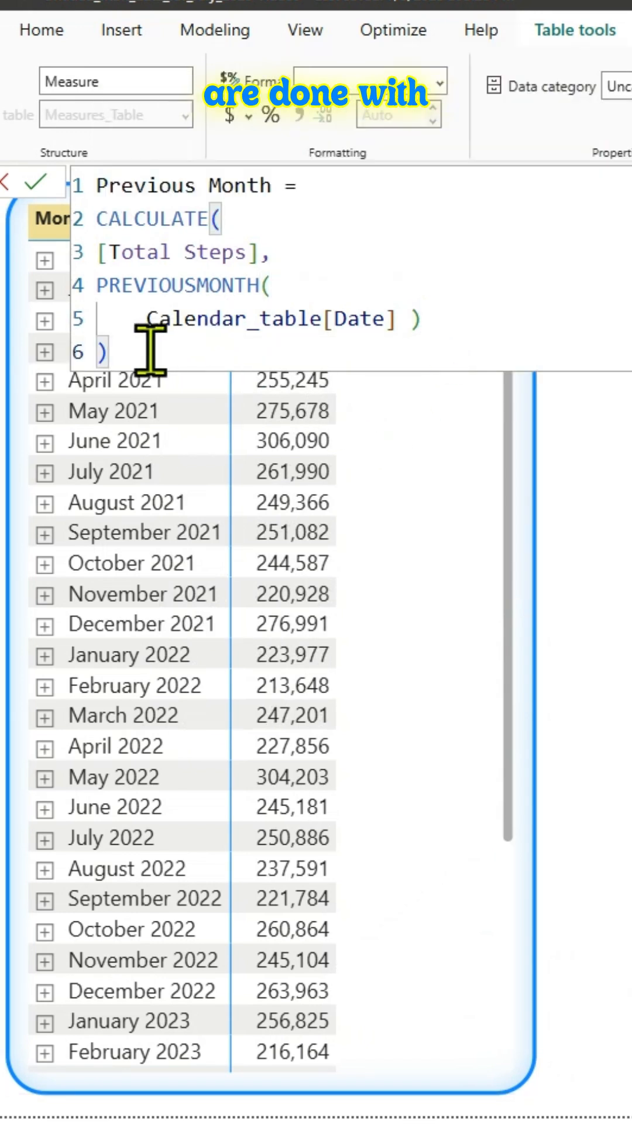
pyautogui.click(38, 188)
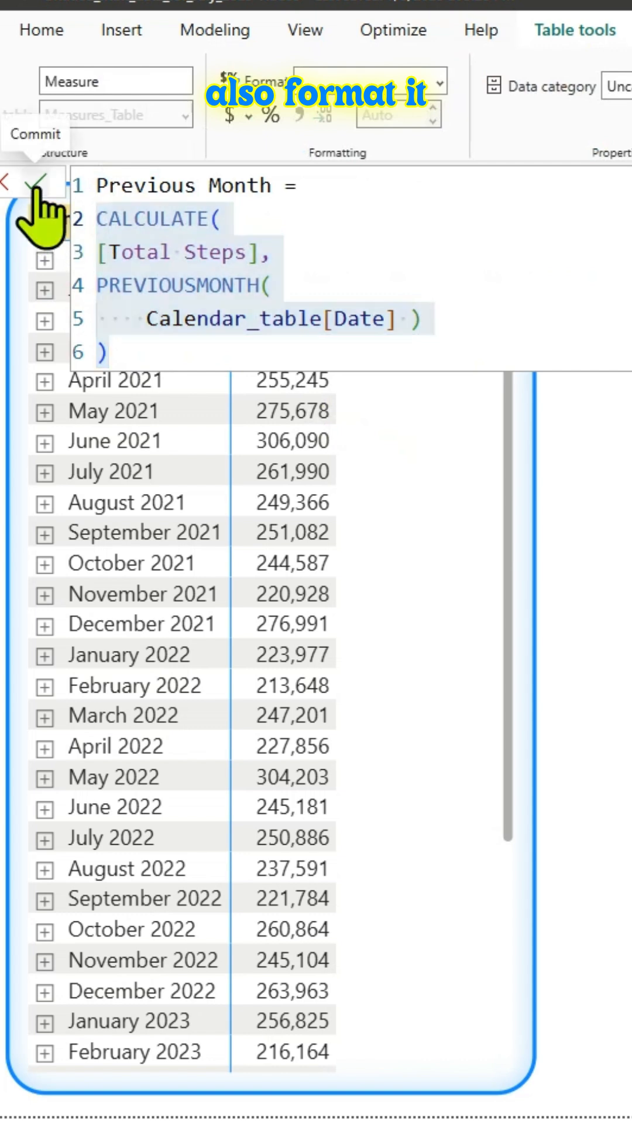
# Commit the Previous Month measure.
pyautogui.click(30, 184)
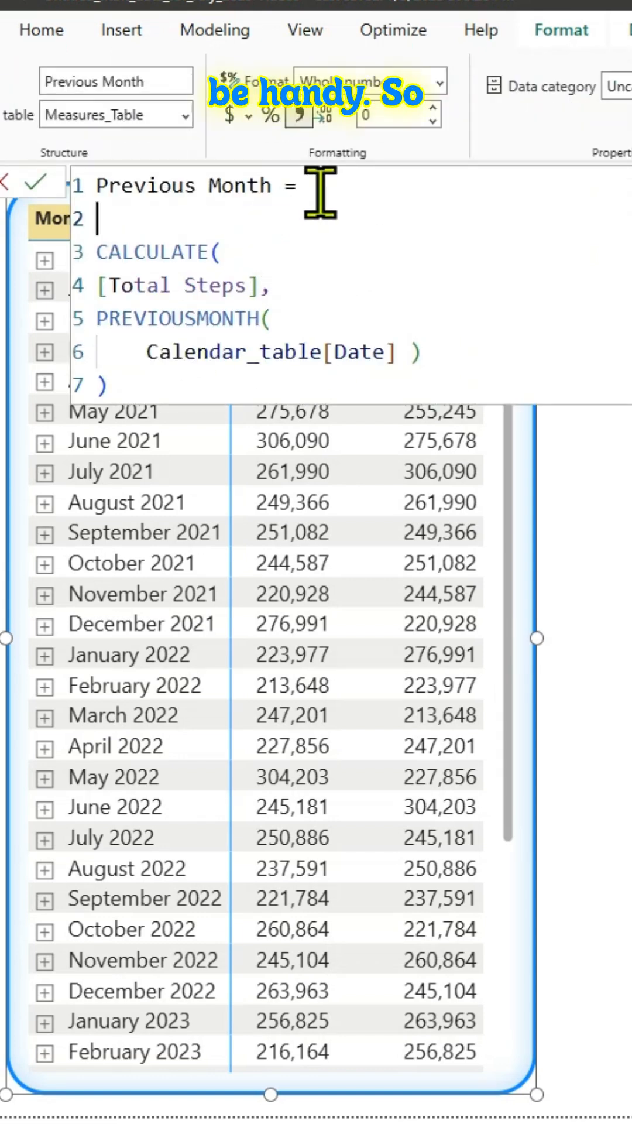
# Wrap the CALCULATE expression in COALESCE with a "No data" fallback argument.
pyautogui.write('co')
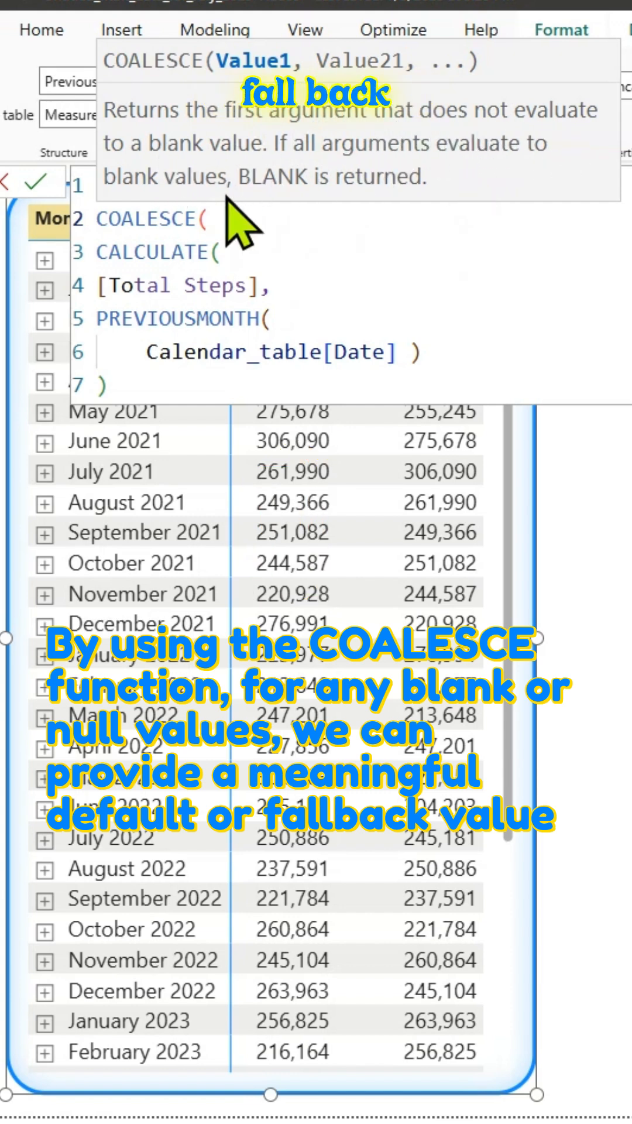
pyautogui.moveTo(275, 230)
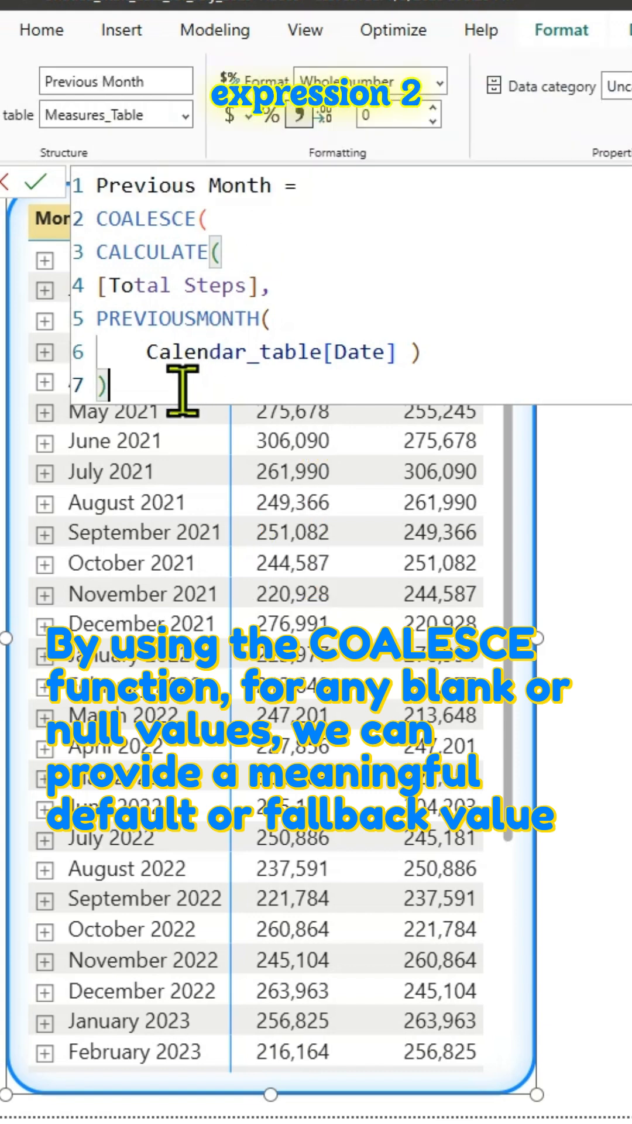
pyautogui.write(',')
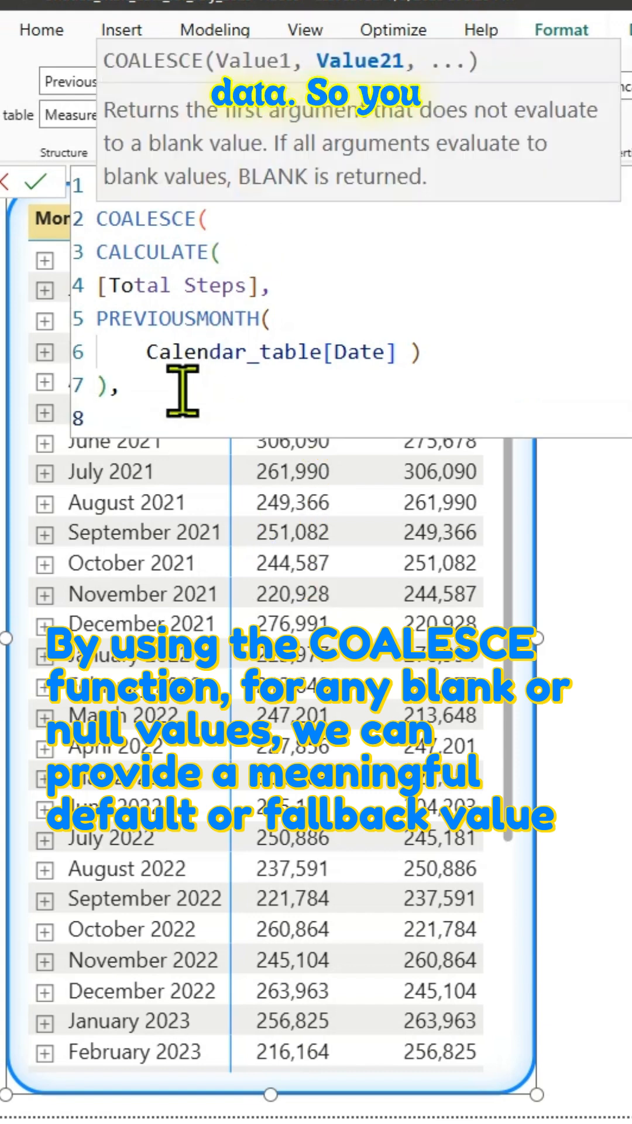
pyautogui.write('"No da')
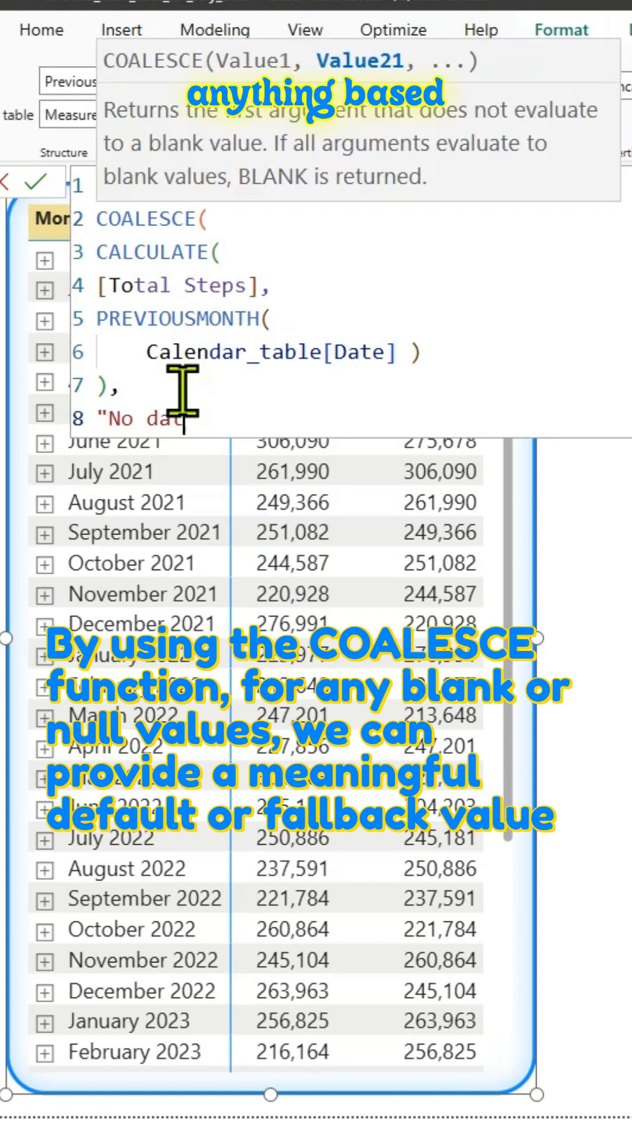